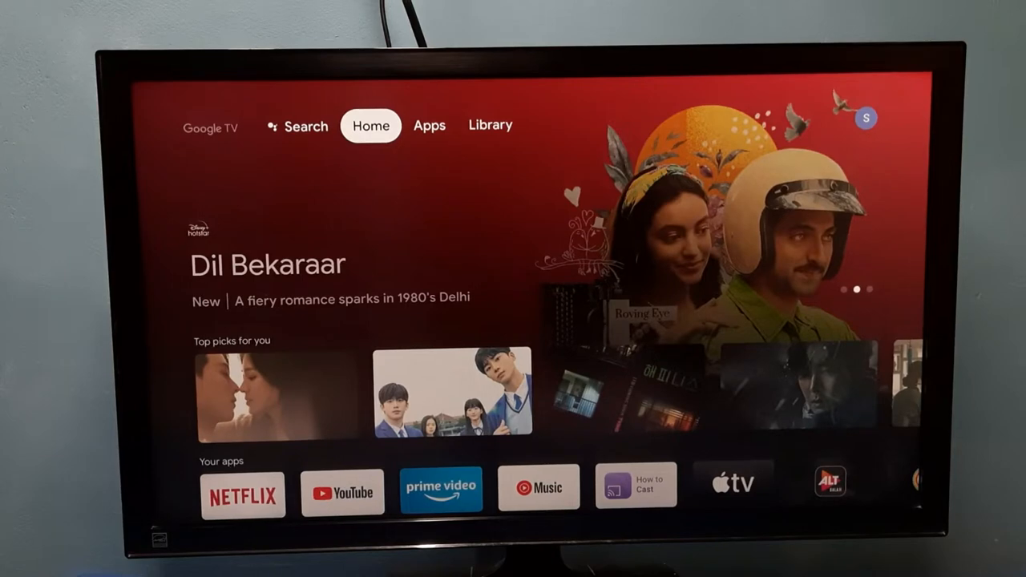
# Step: Bring up the account panel from the profile avatar over the Library page
pyautogui.click(490, 125)
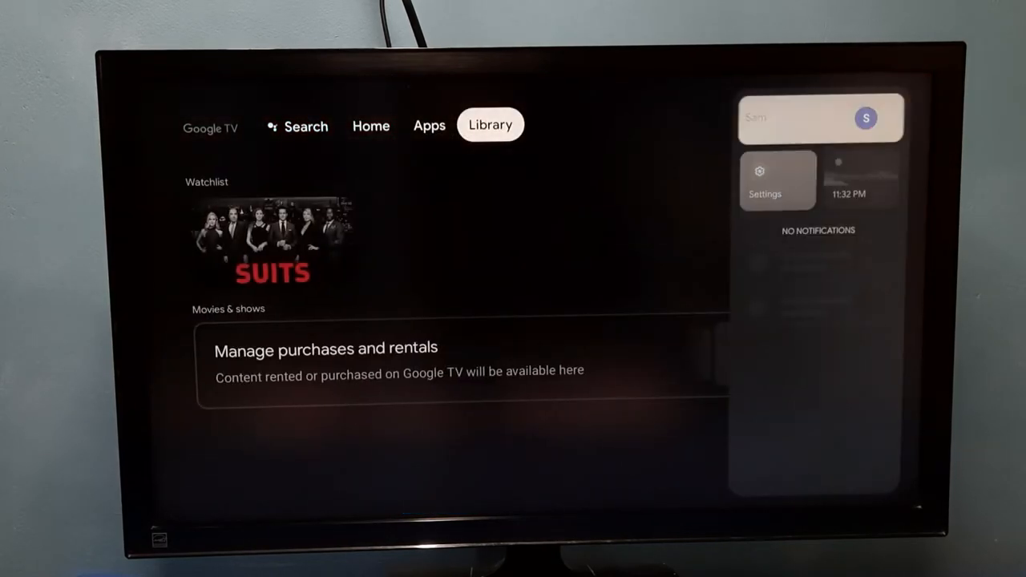
# Step: Enter the account settings page and switch Autoplay trailers off
pyautogui.click(765, 180)
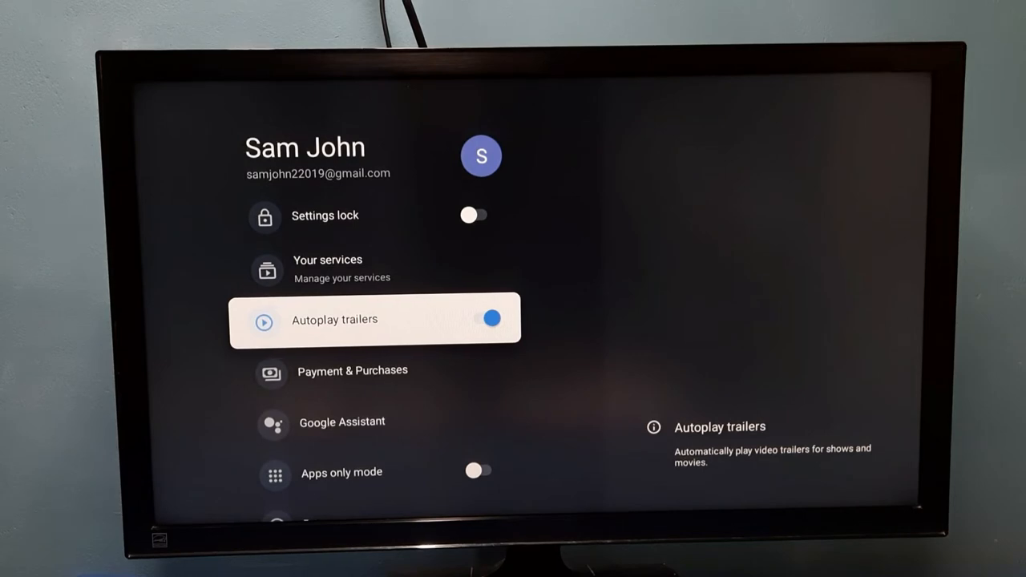
pyautogui.click(490, 317)
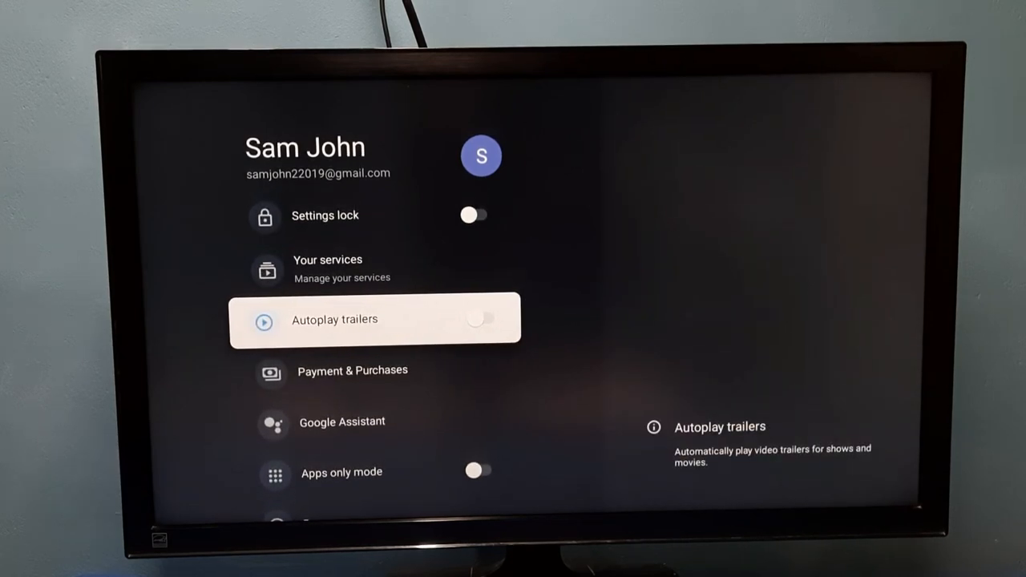
# Step: Switch Autoplay trailers back on and return focus to that setting
pyautogui.click(484, 319)
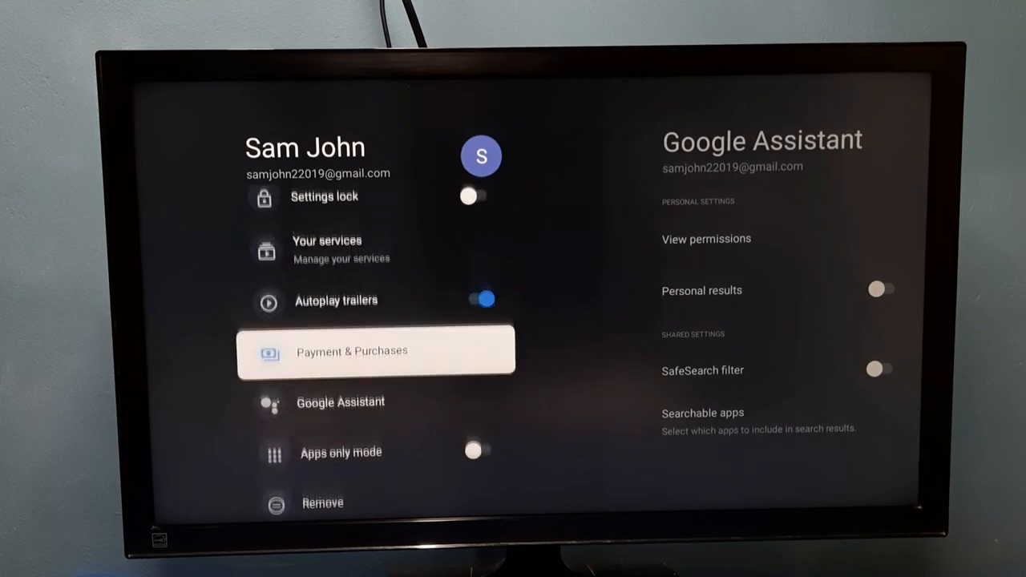
pyautogui.press('up')
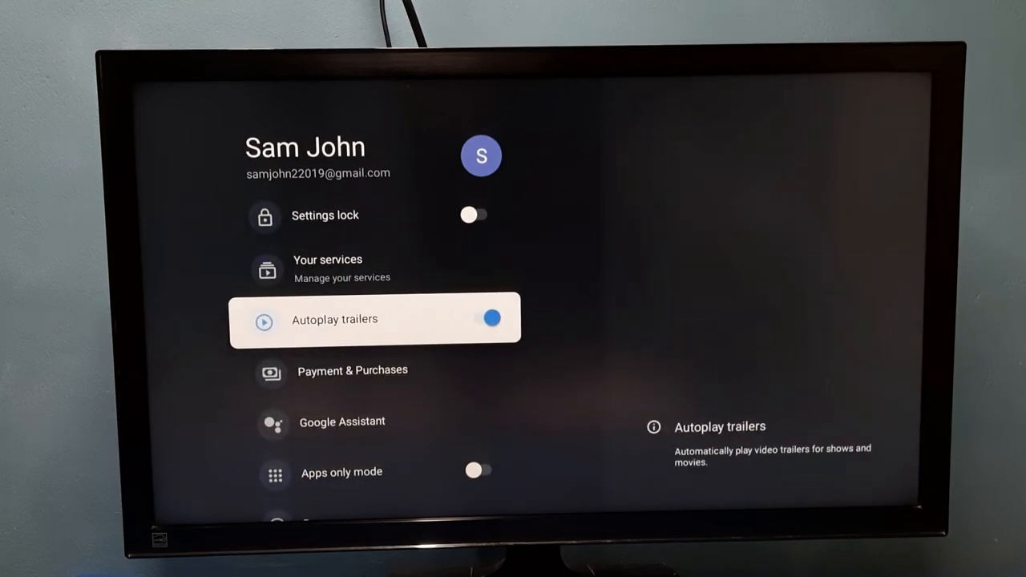